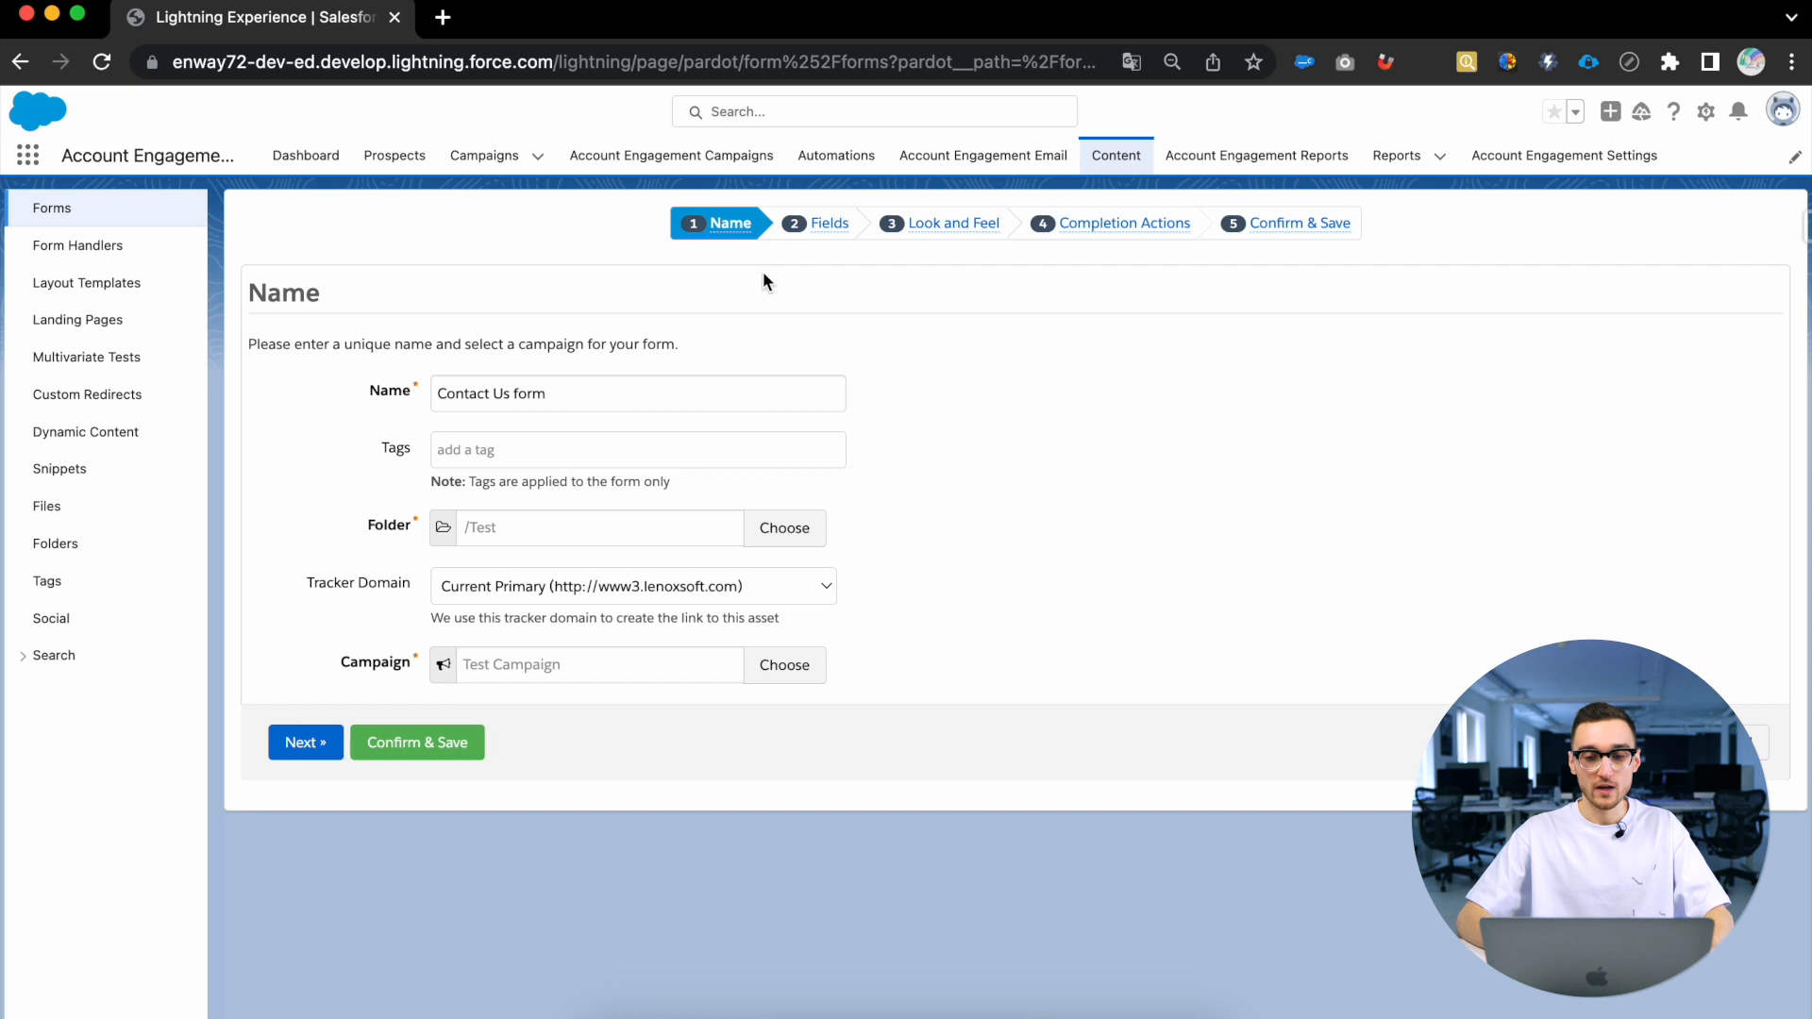
{"action": "mouse_move", "coordinate": [1087, 282]}
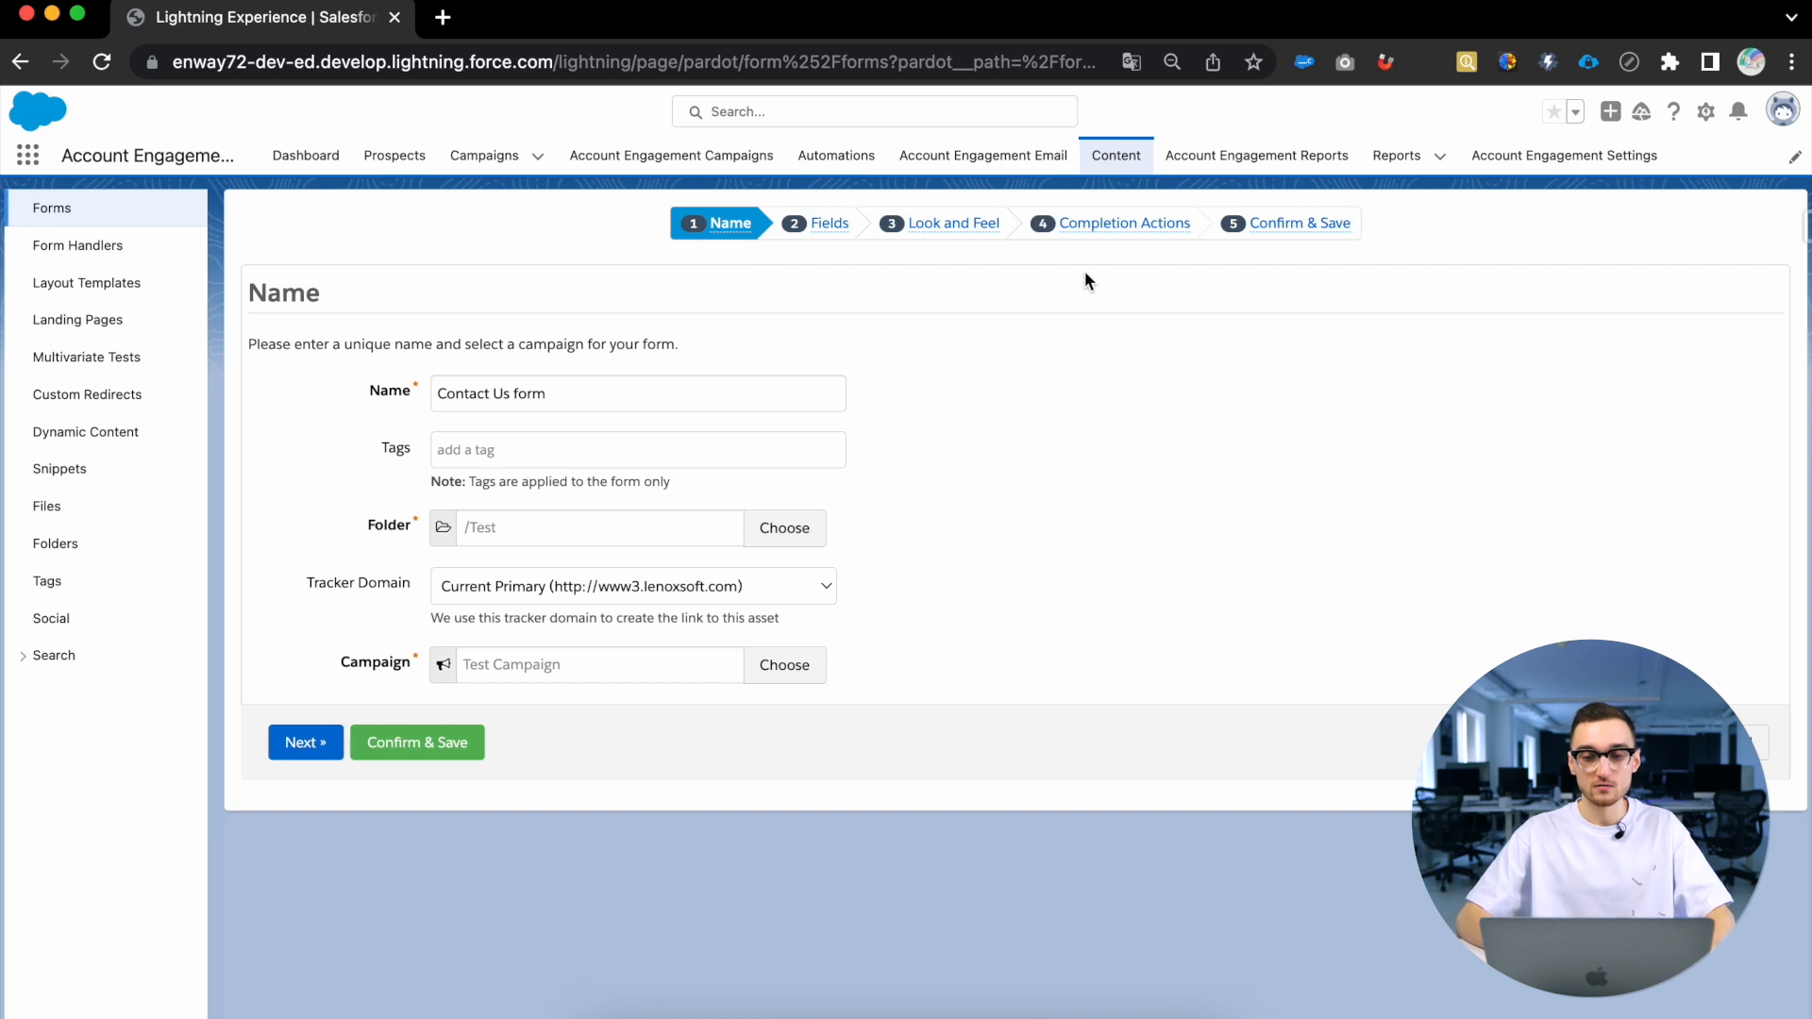
{"action": "mouse_move", "coordinate": [866, 319]}
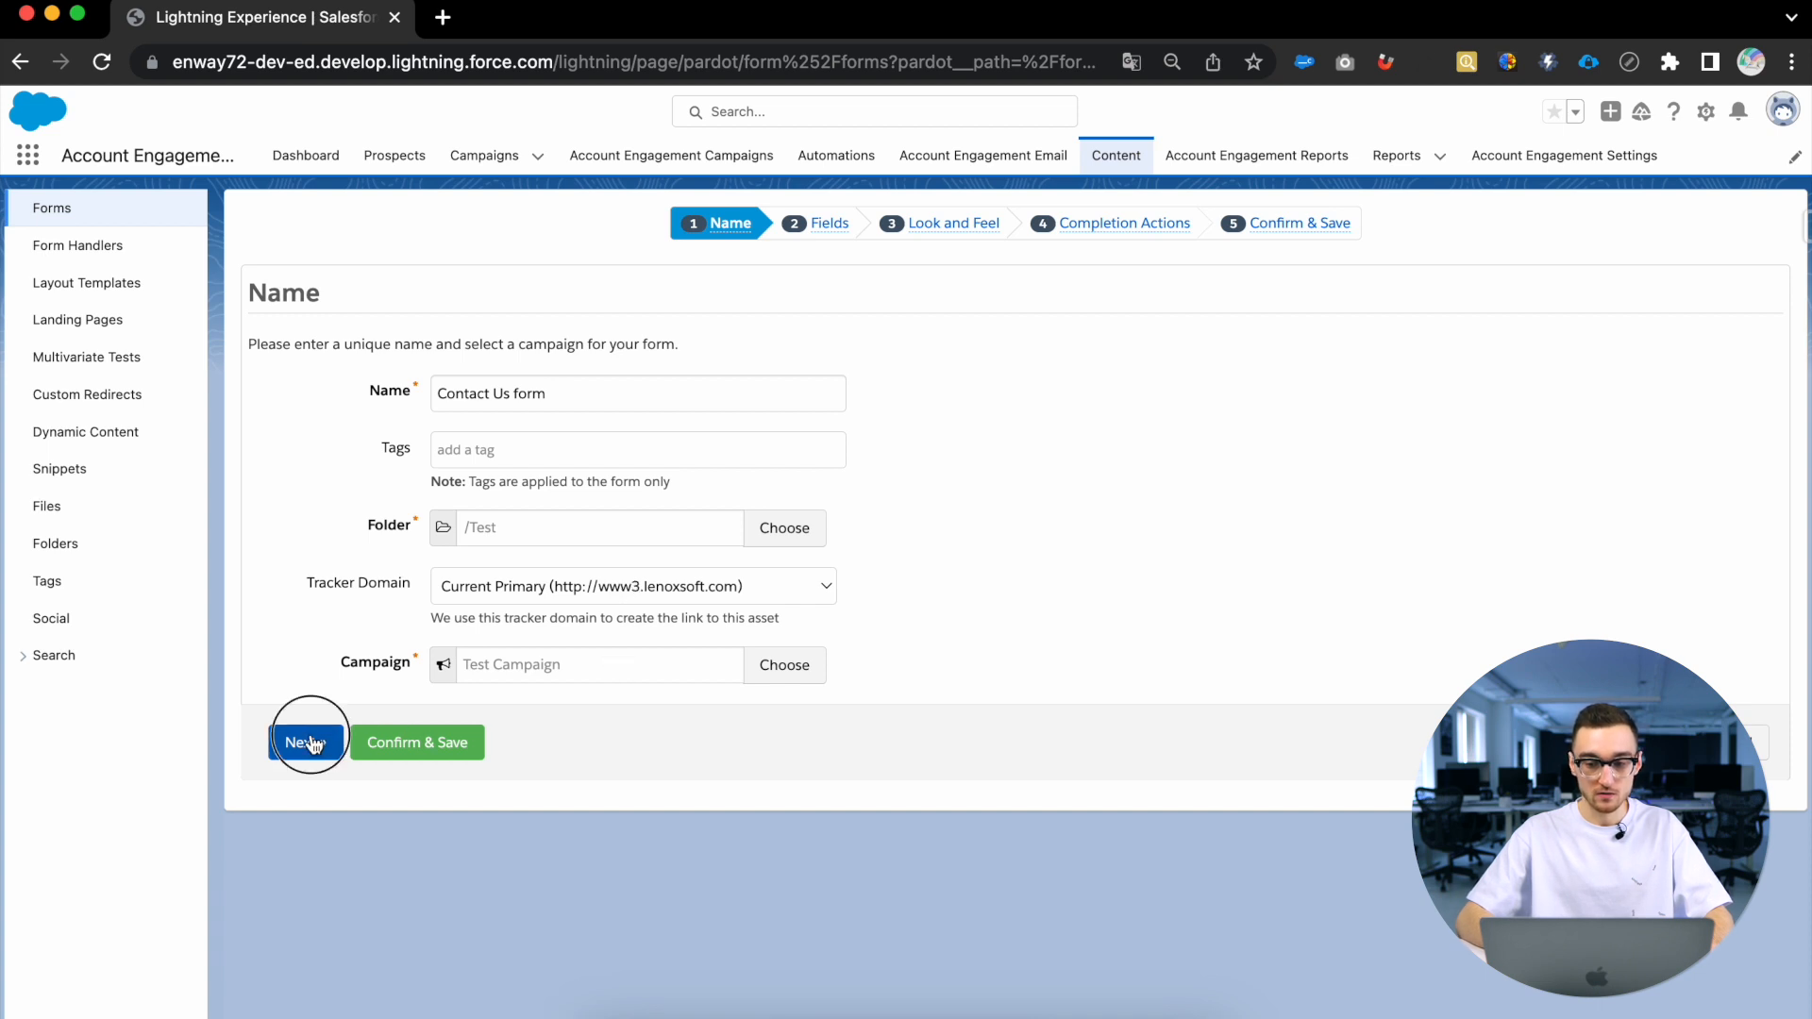
Step past the six-field list to the Look and Feel step with 'Contact Us' intro text
{"action": "left_click", "coordinate": [306, 742]}
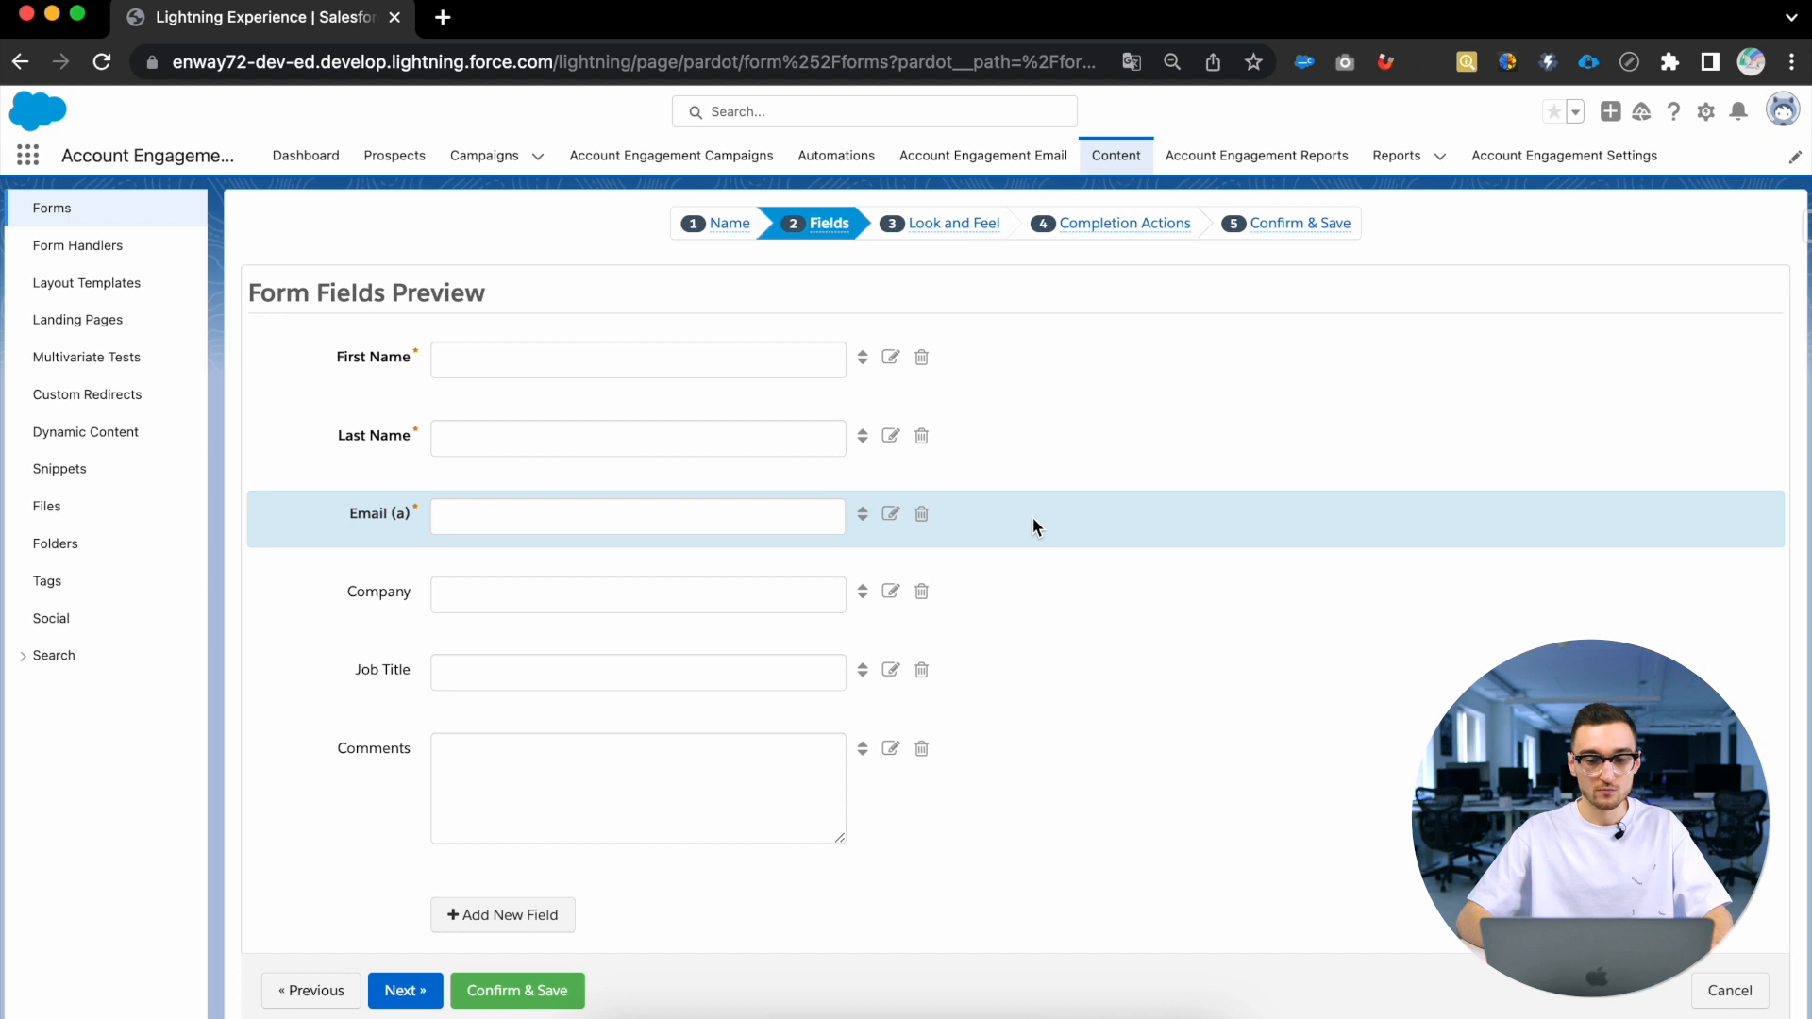
{"action": "left_click", "coordinate": [890, 513]}
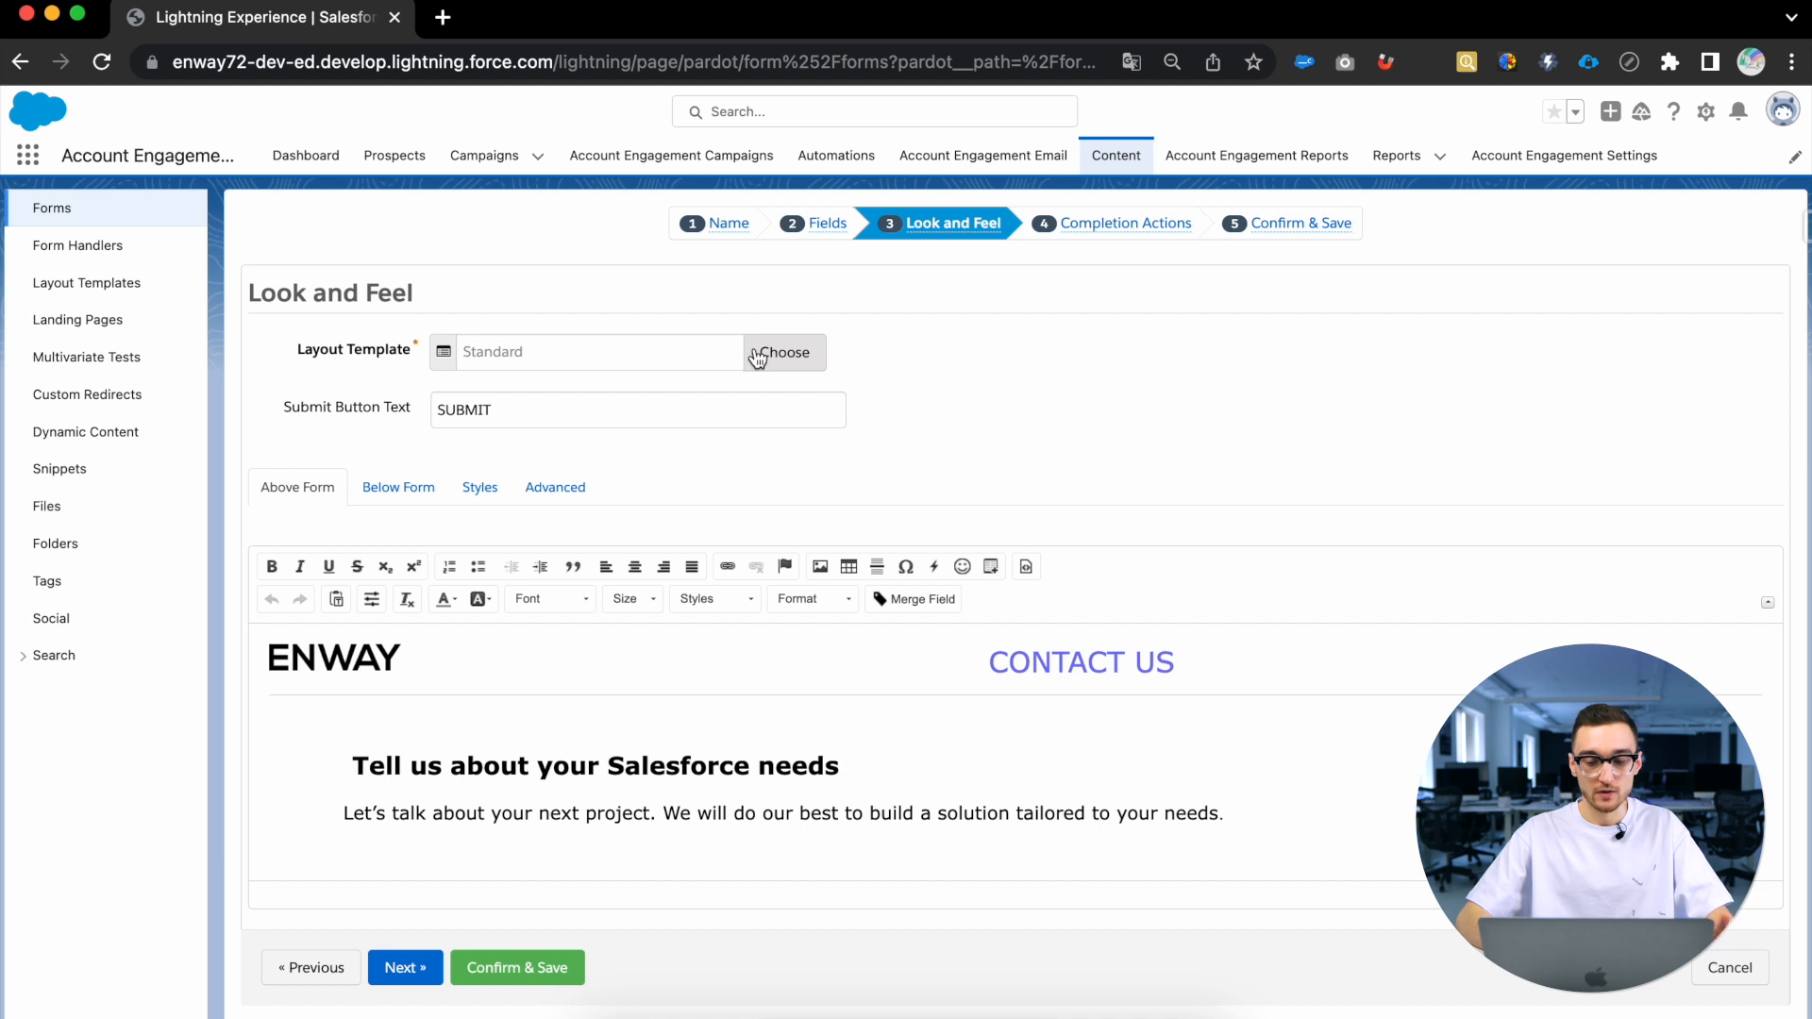
{"action": "mouse_move", "coordinate": [964, 359]}
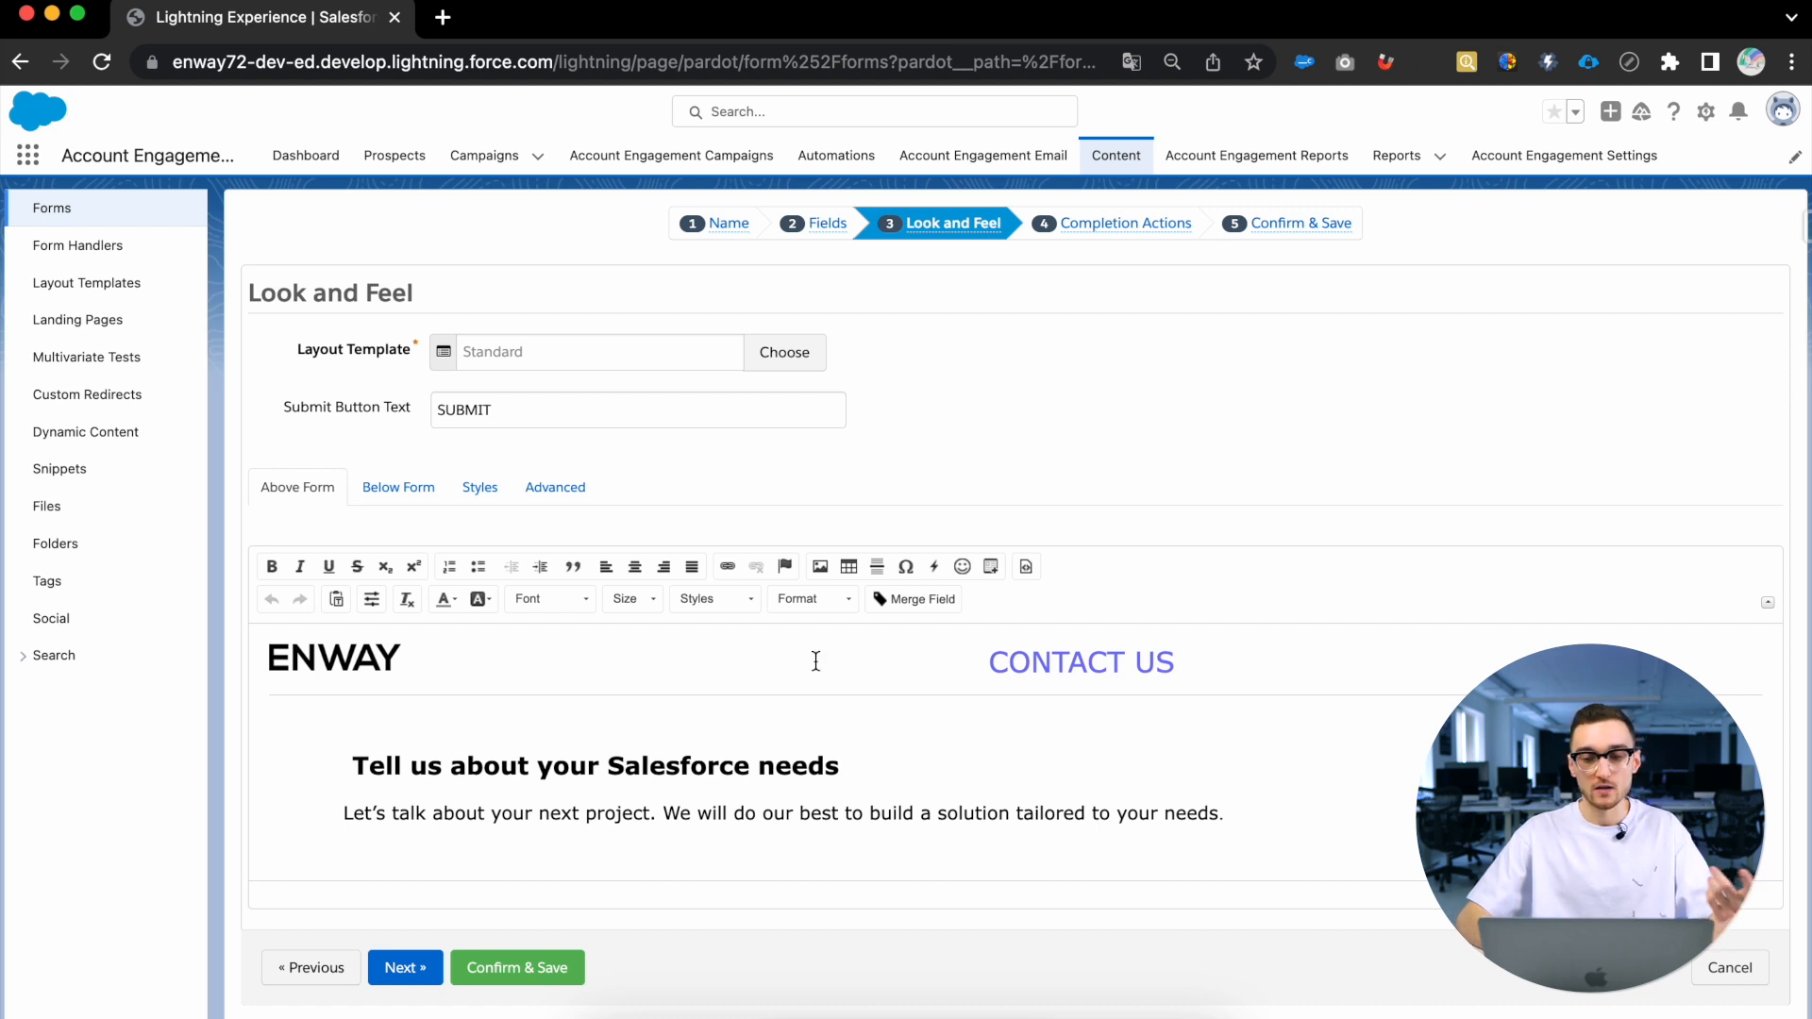
Accept the ENWAY Above Form content and Standard layout, advancing to Completion Actions
{"action": "scroll", "scroll_direction": "down", "scroll_amount": 3}
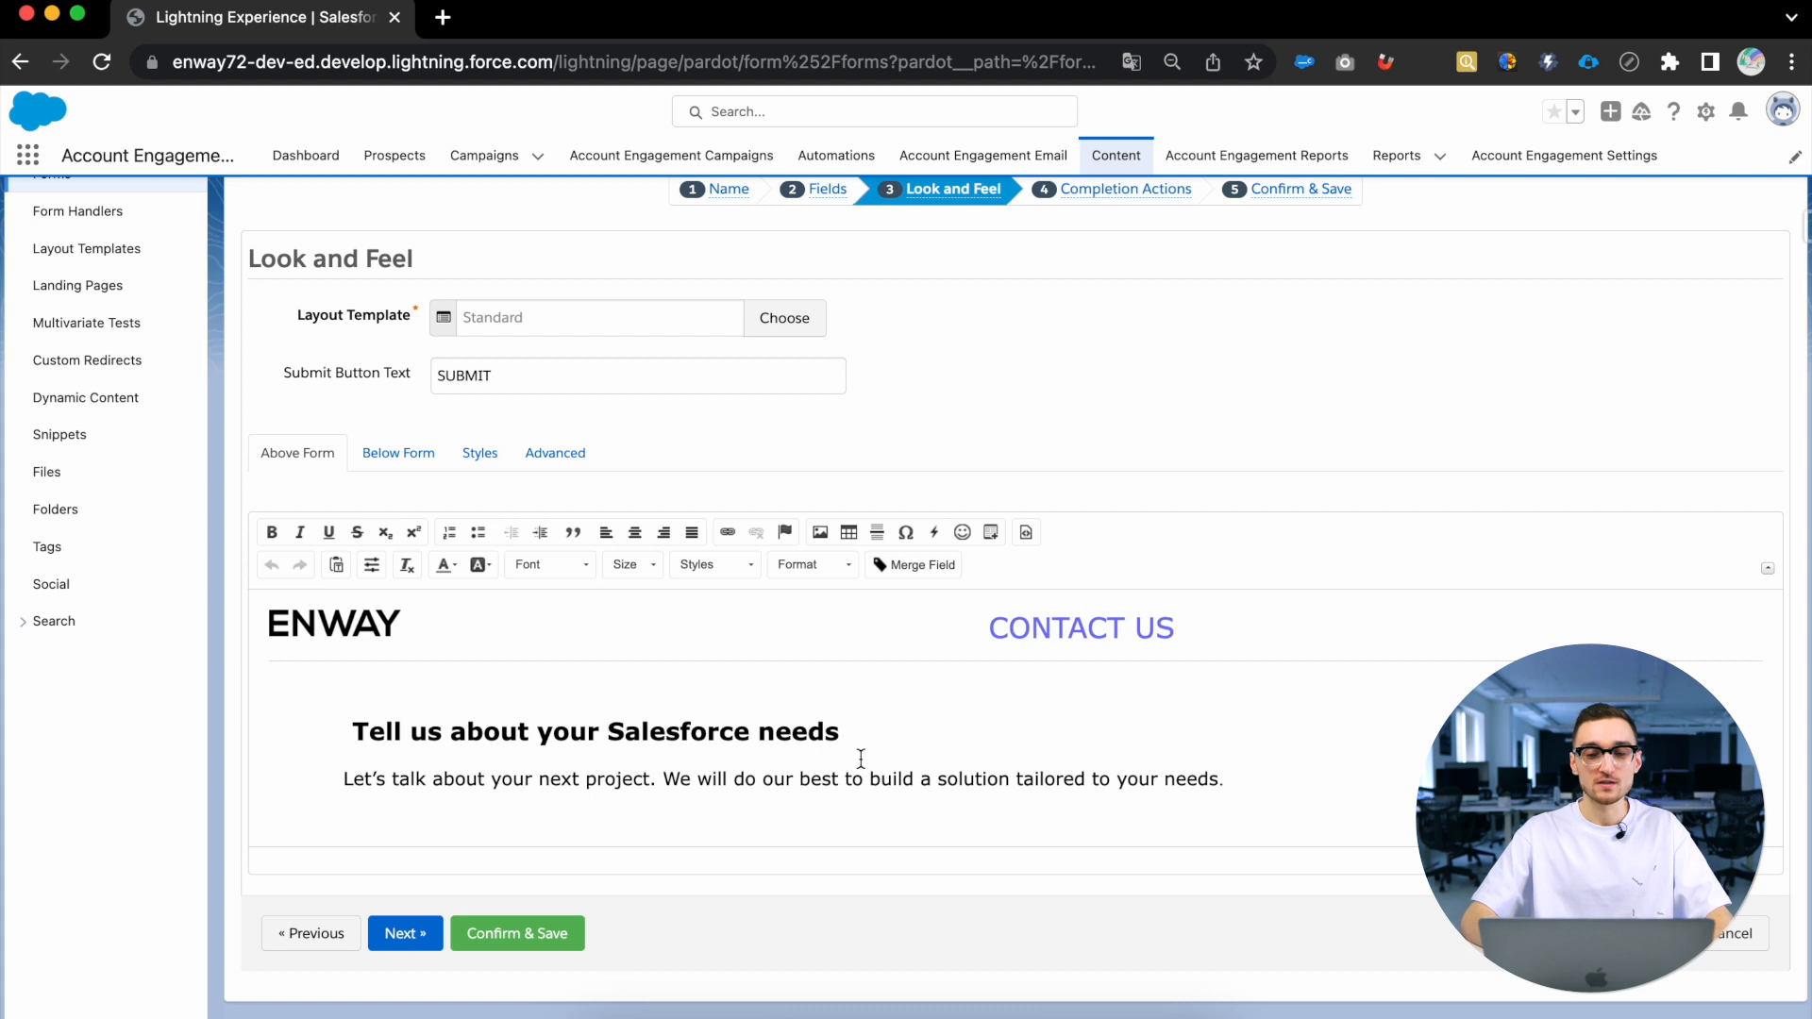
{"action": "left_click", "coordinate": [405, 932]}
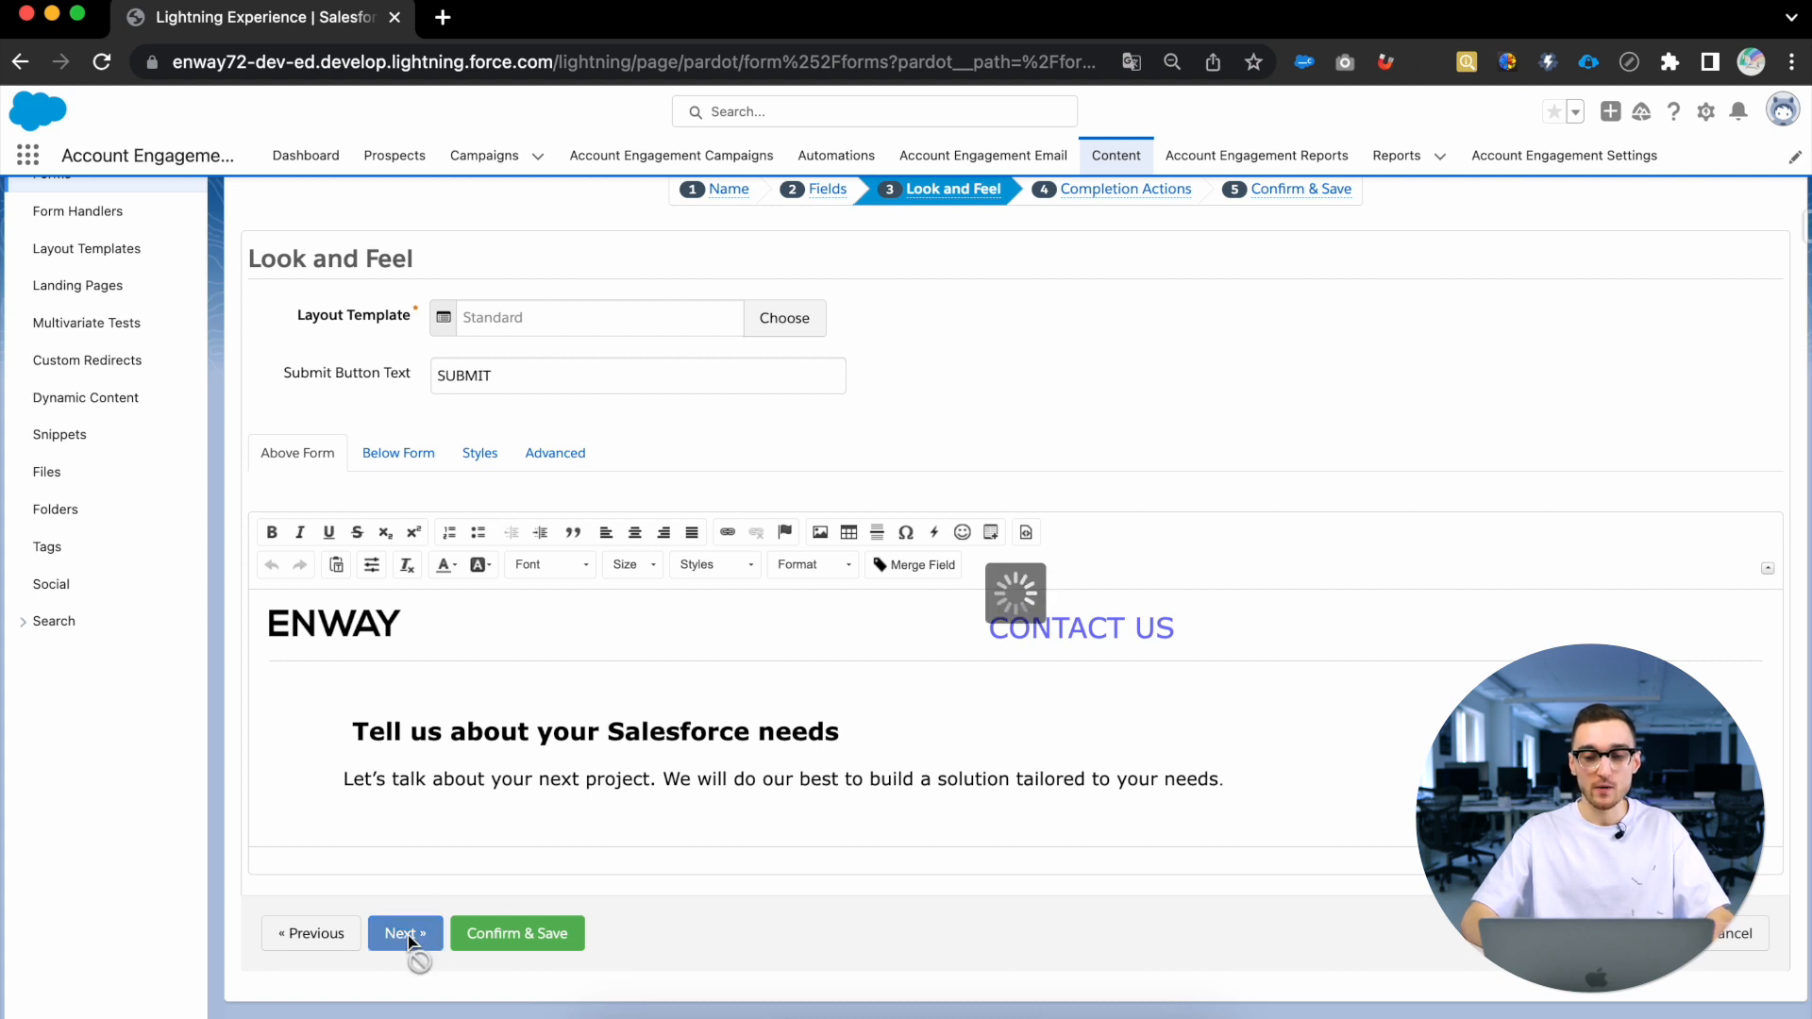
{"action": "left_click", "coordinate": [405, 932]}
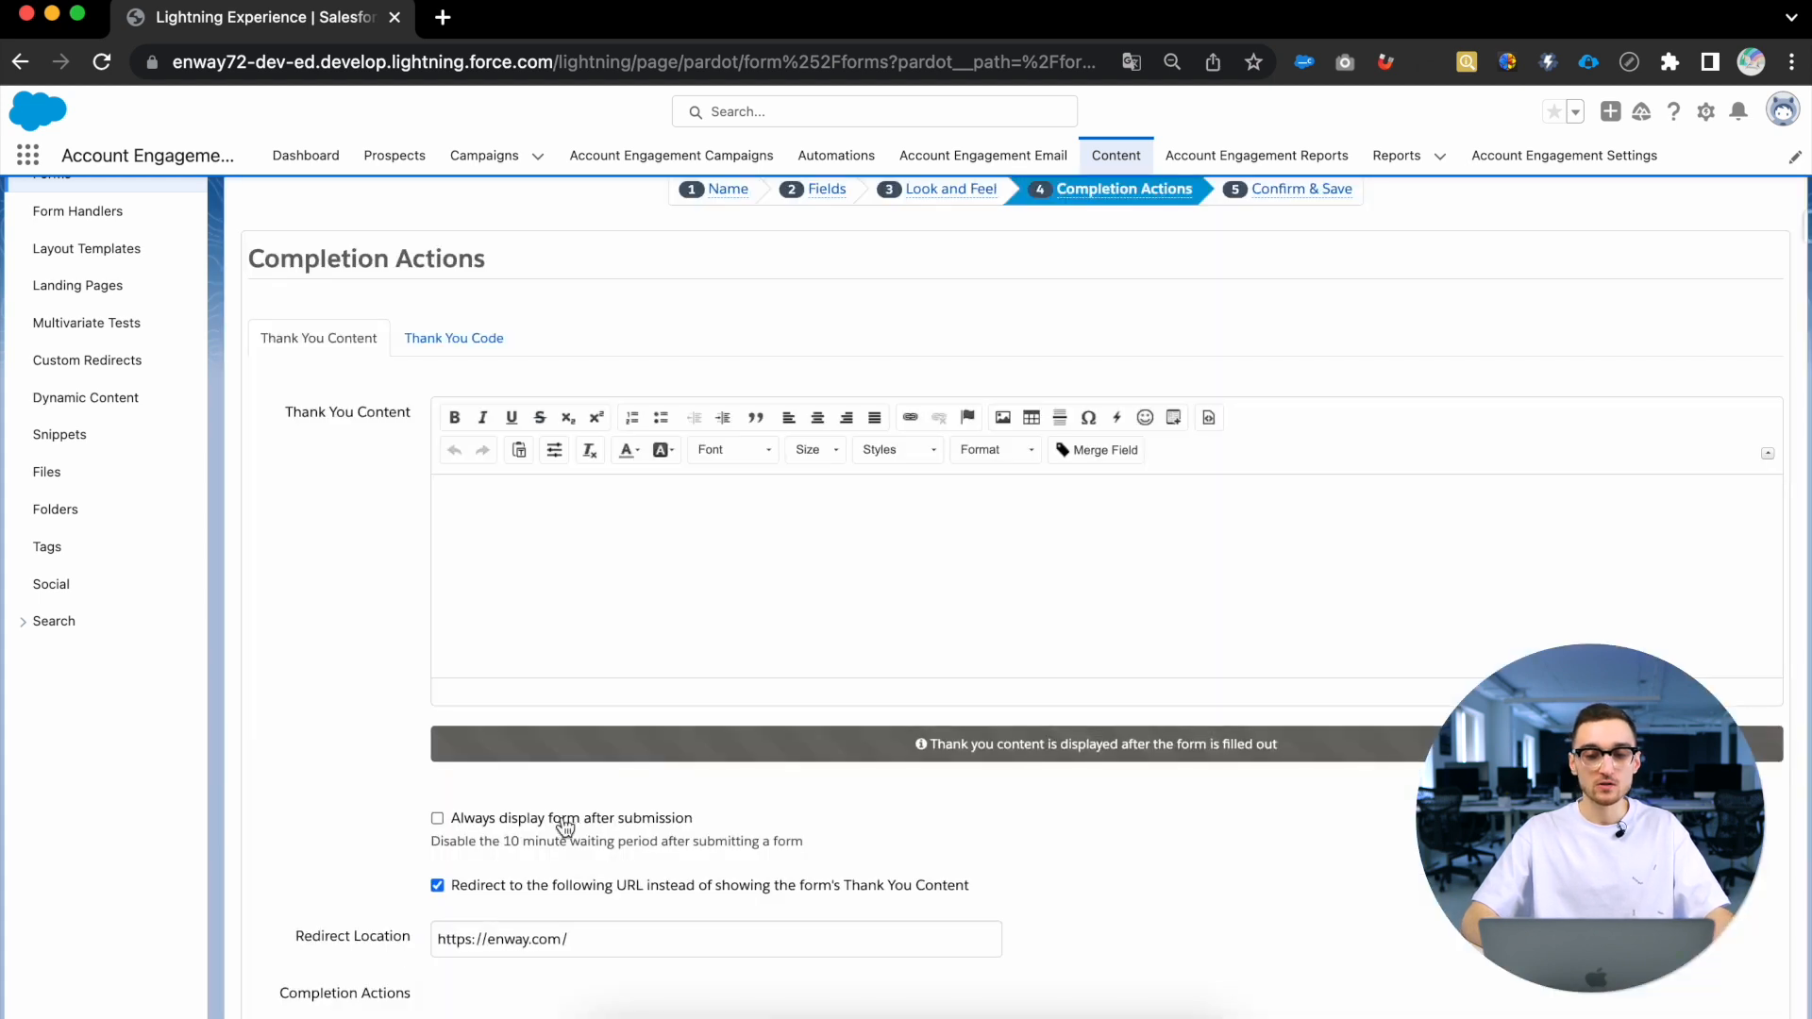
Confirm the enway.com redirect and Test Campaign action, then save the Contact Us form
{"action": "scroll", "scroll_direction": "down", "scroll_amount": 3}
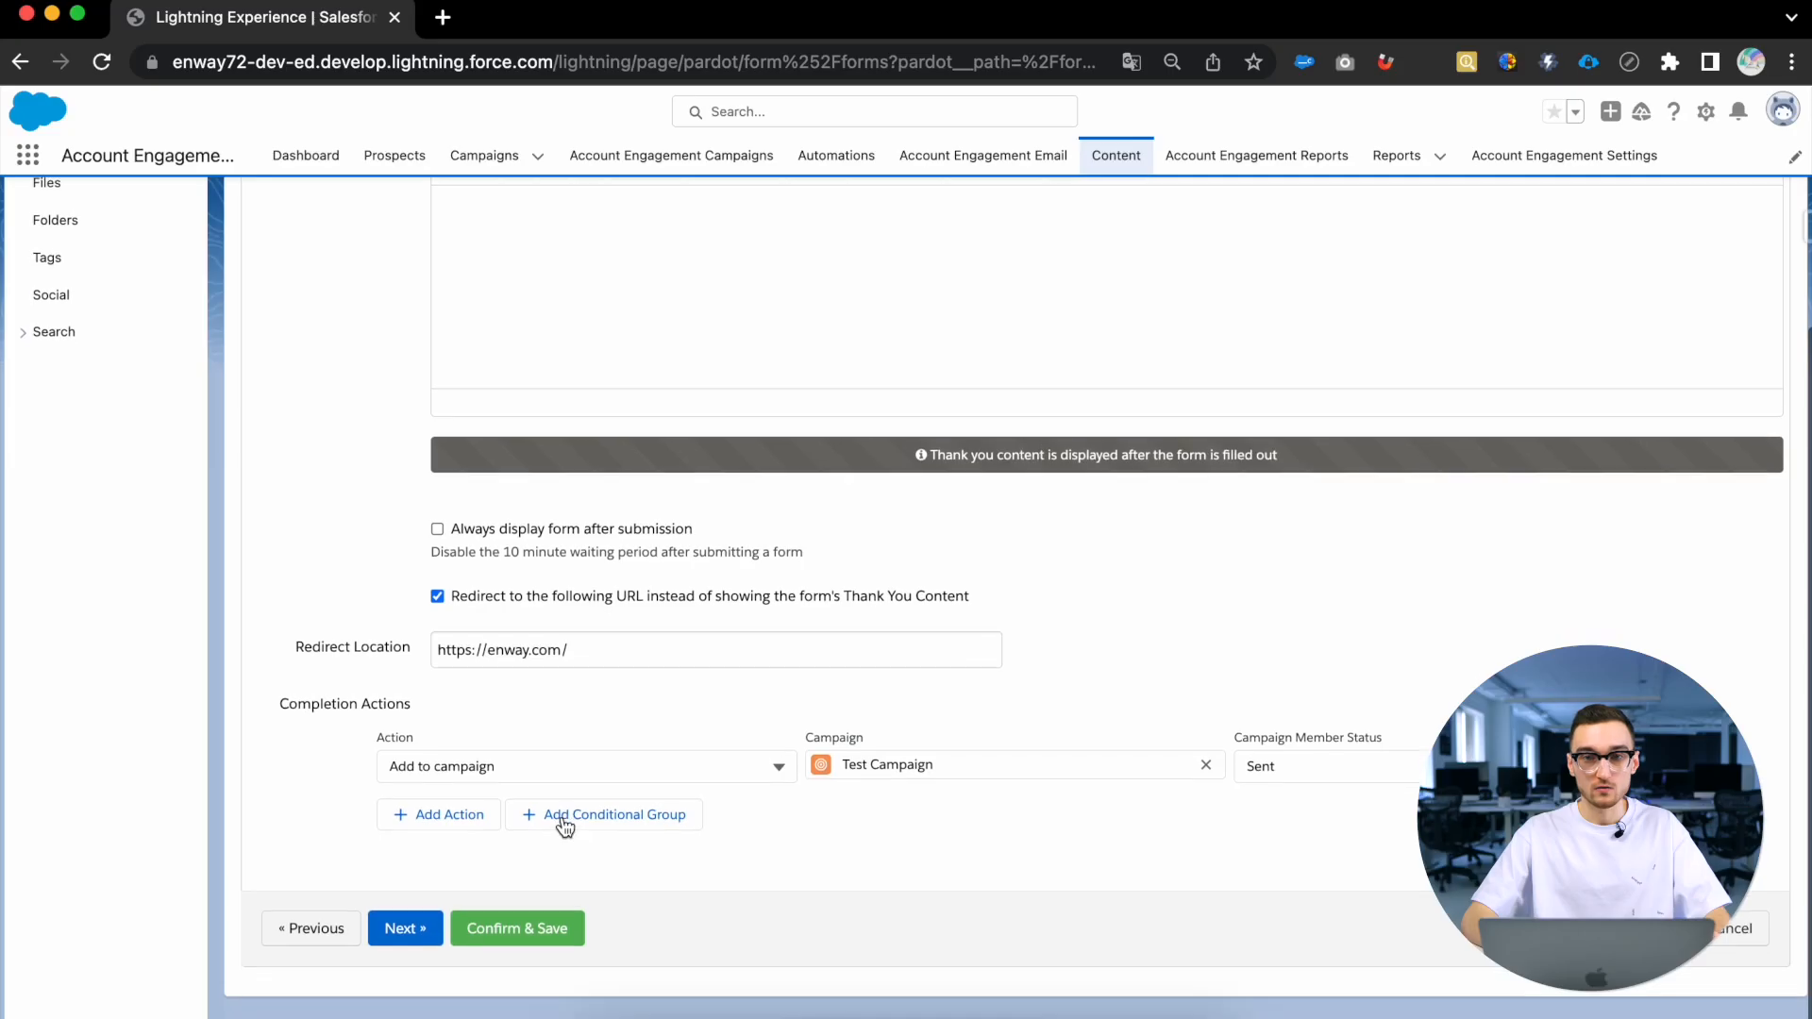
{"action": "left_click", "coordinate": [405, 927]}
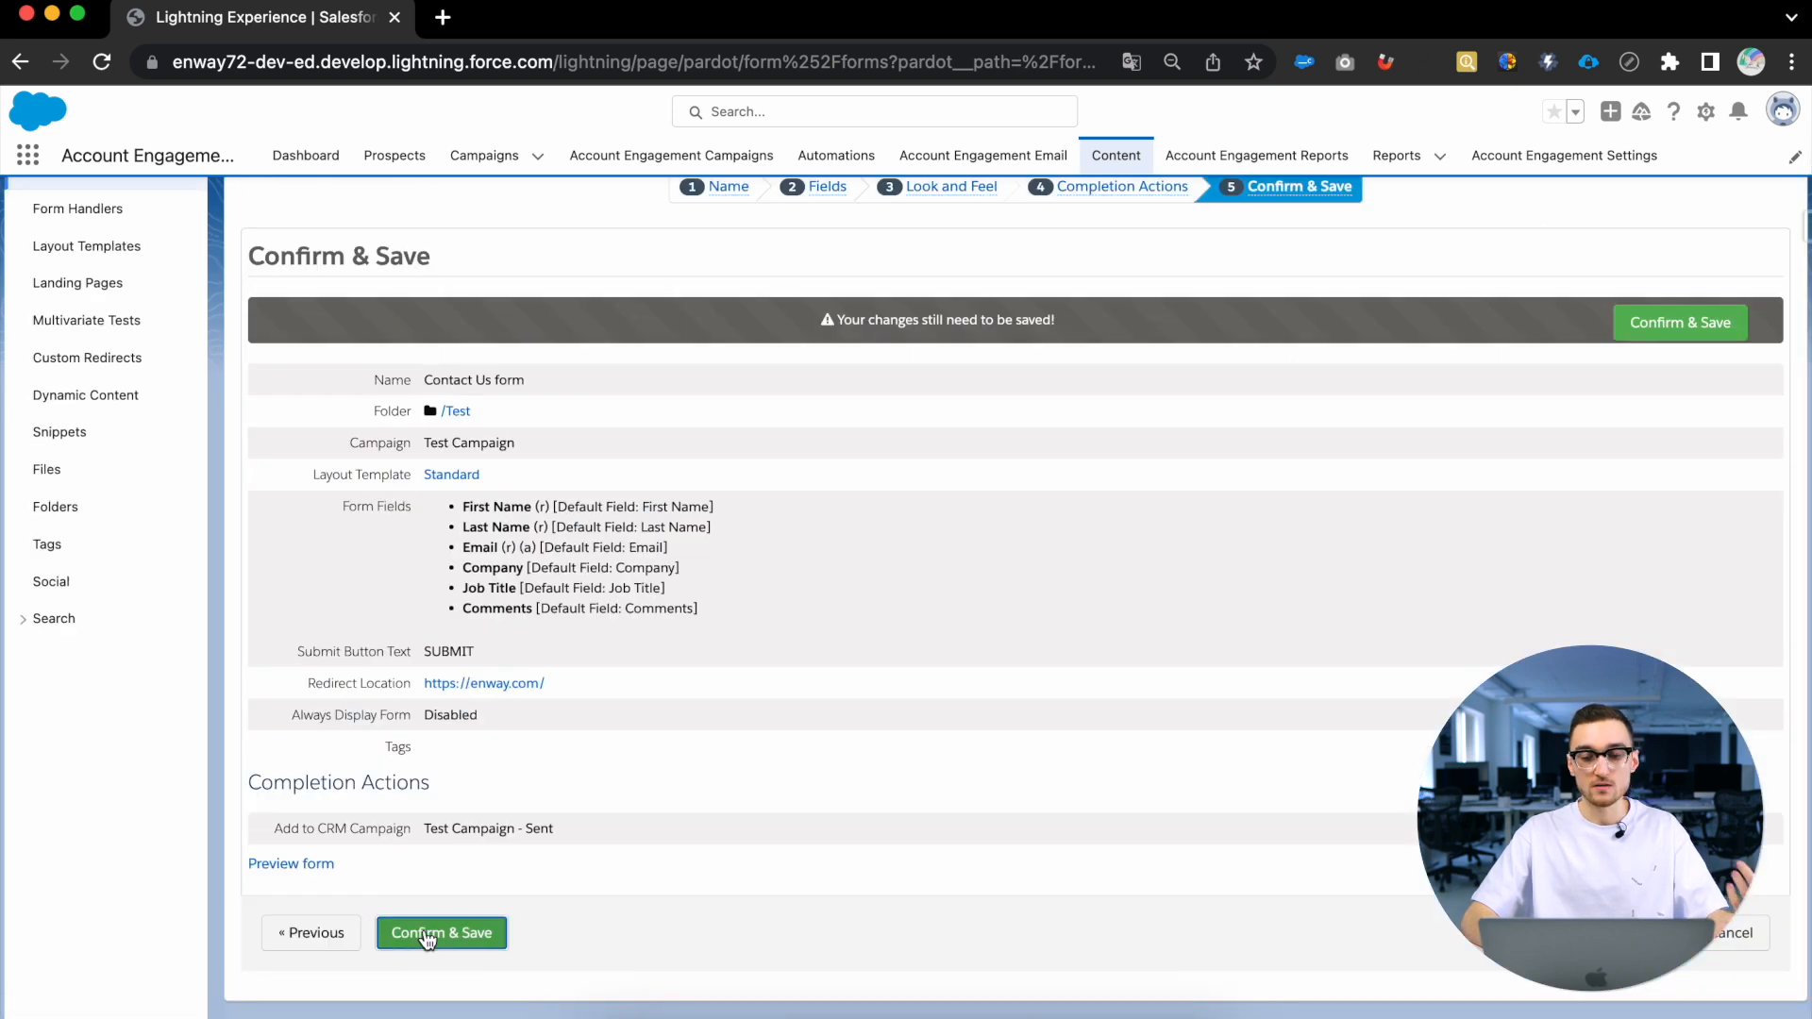
{"action": "left_click", "coordinate": [441, 933]}
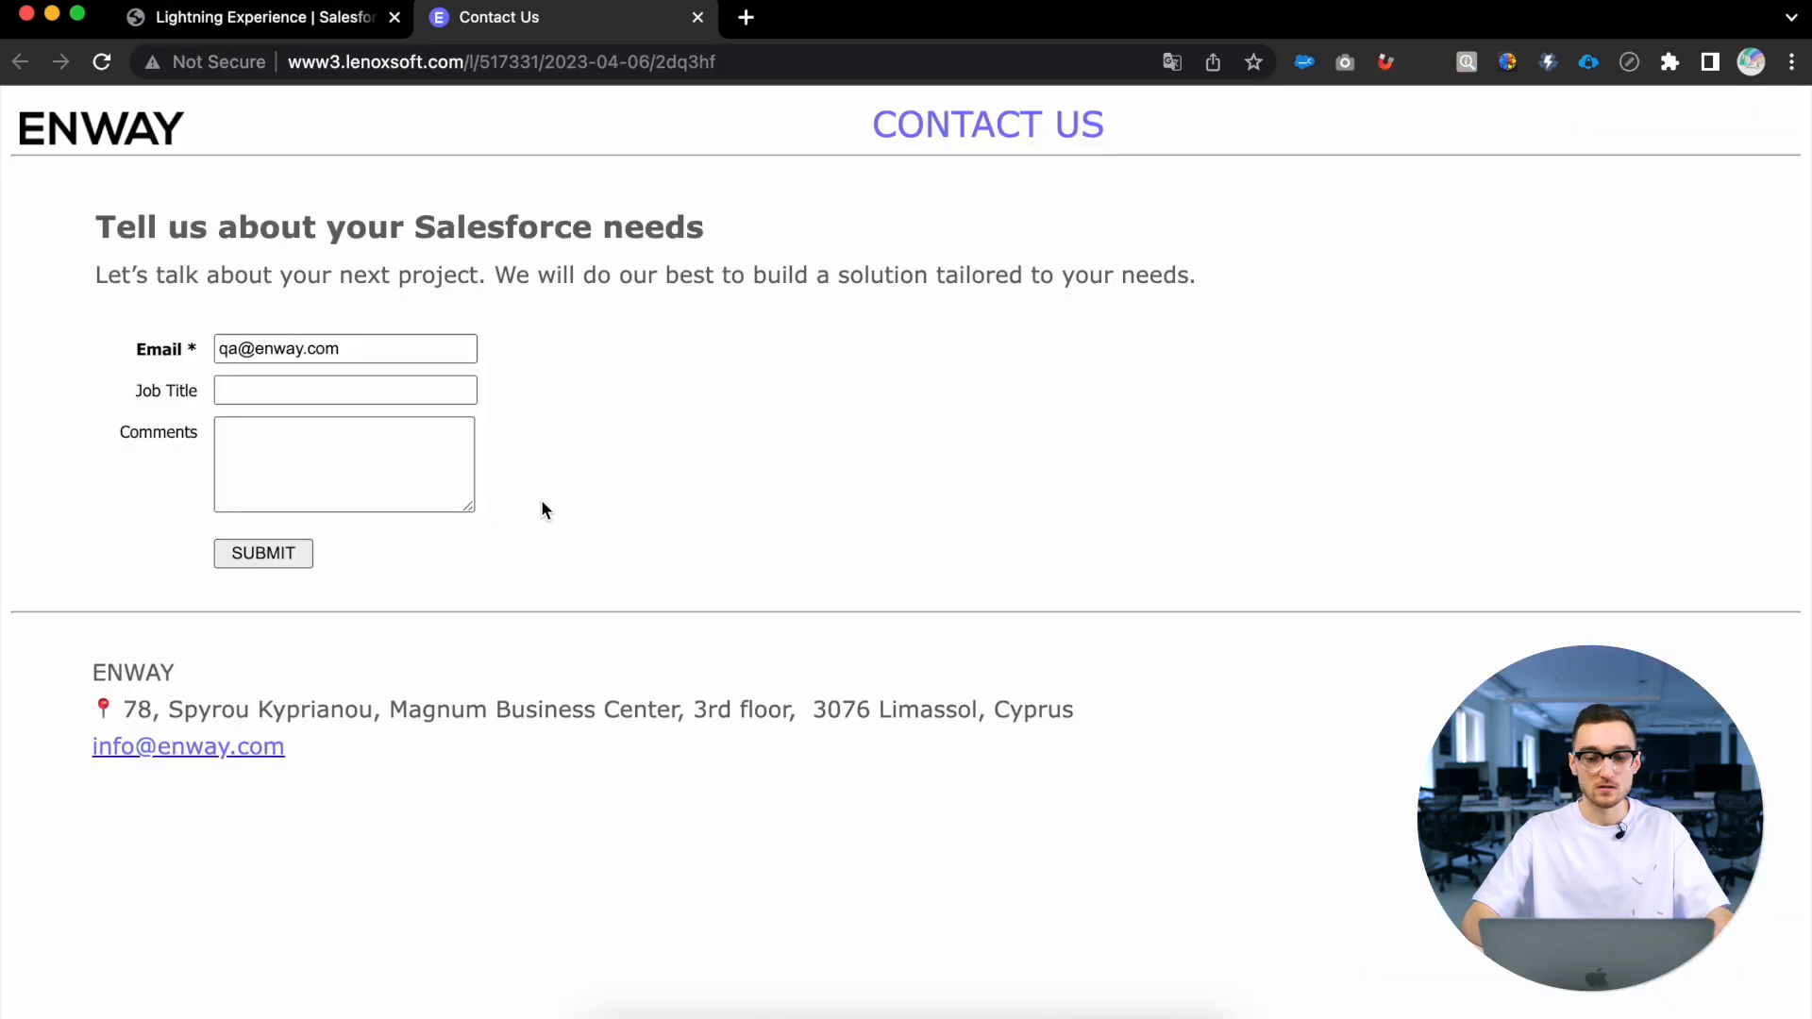
{"action": "mouse_move", "coordinate": [843, 793]}
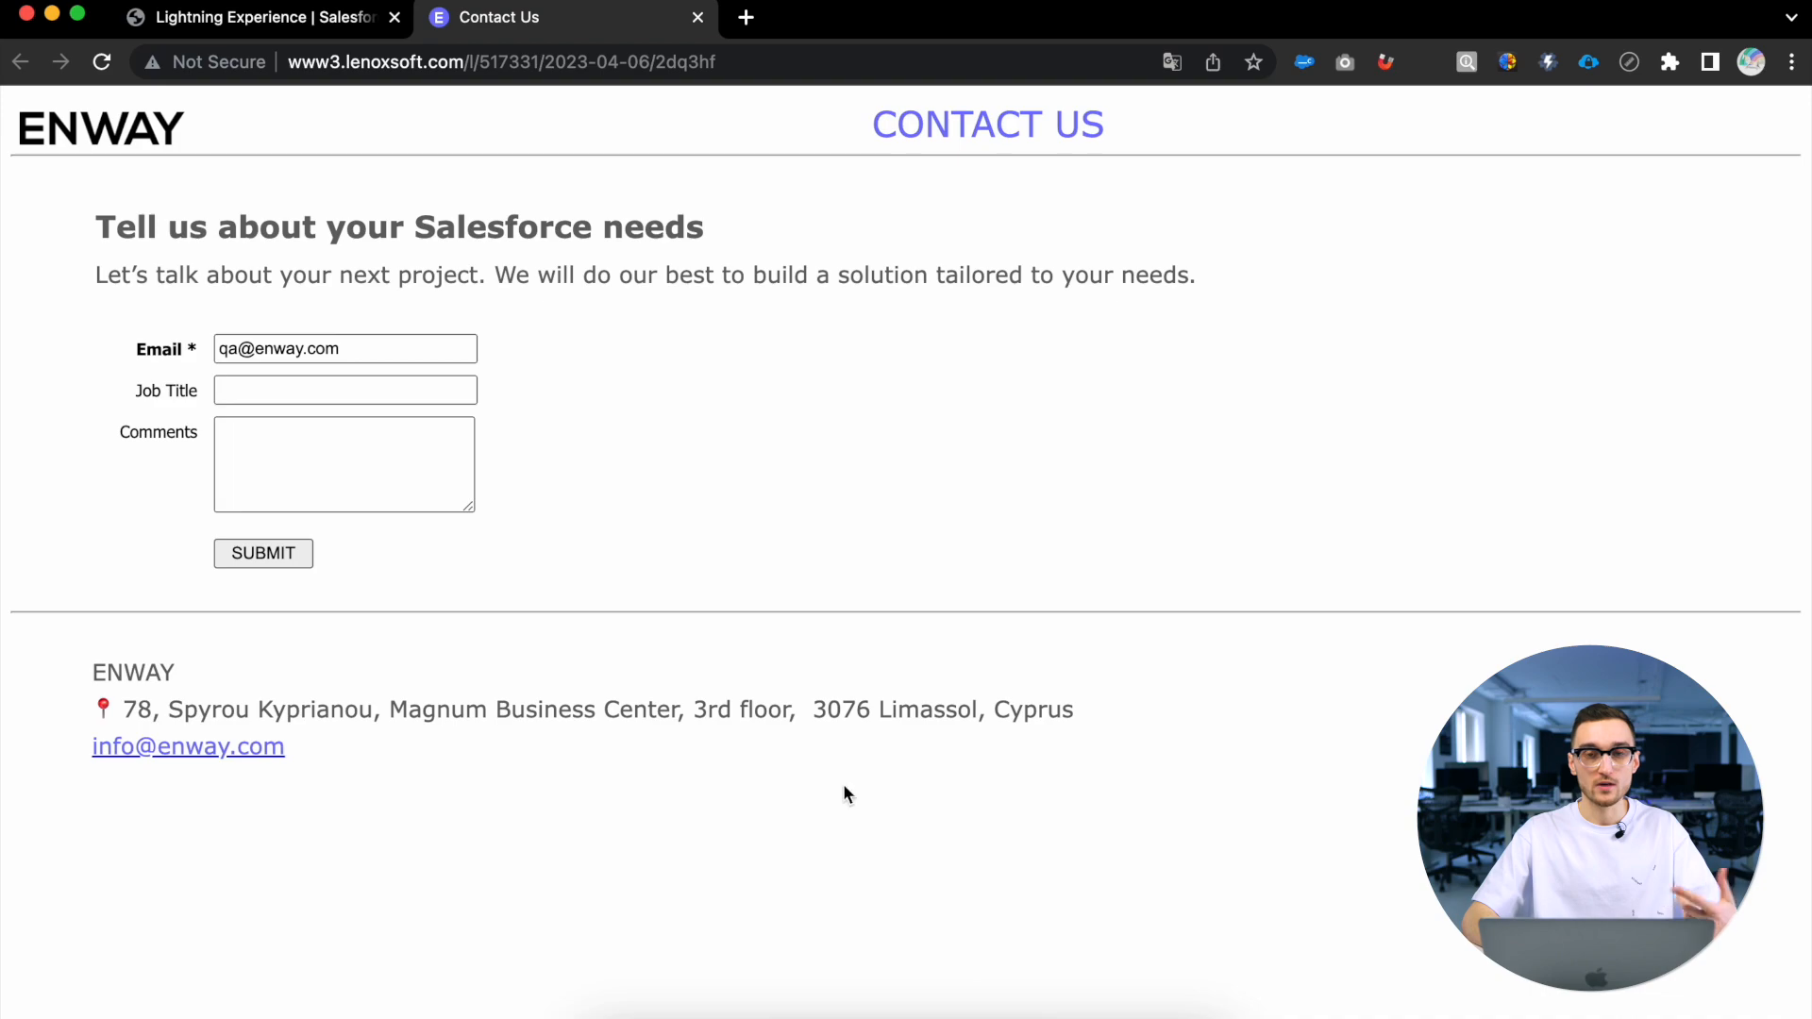